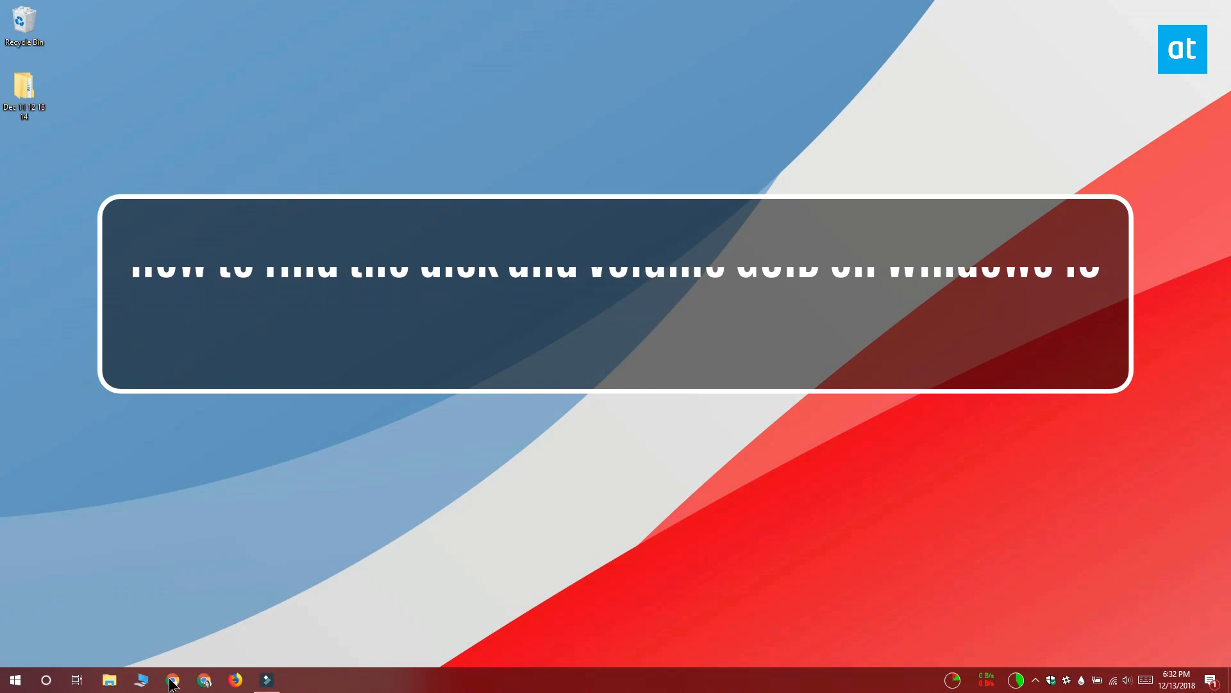
- Search the Start menu for 'command prompt' so Command Prompt appears as best match
left_click(14, 680)
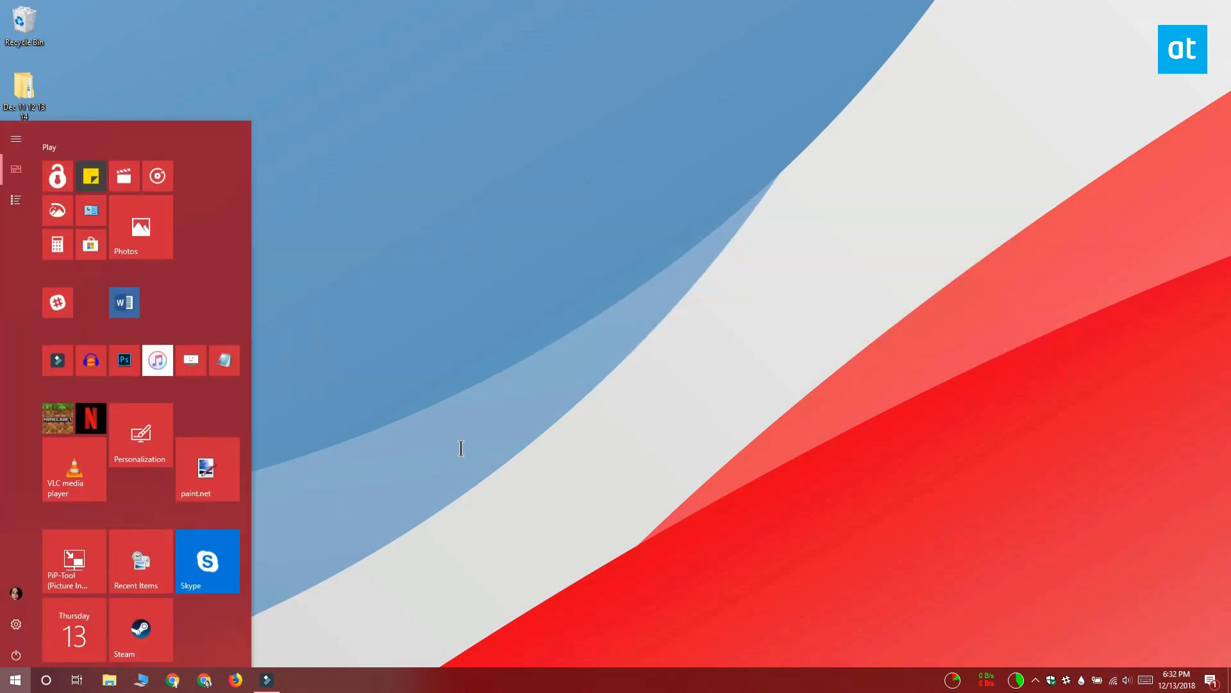
type("command p")
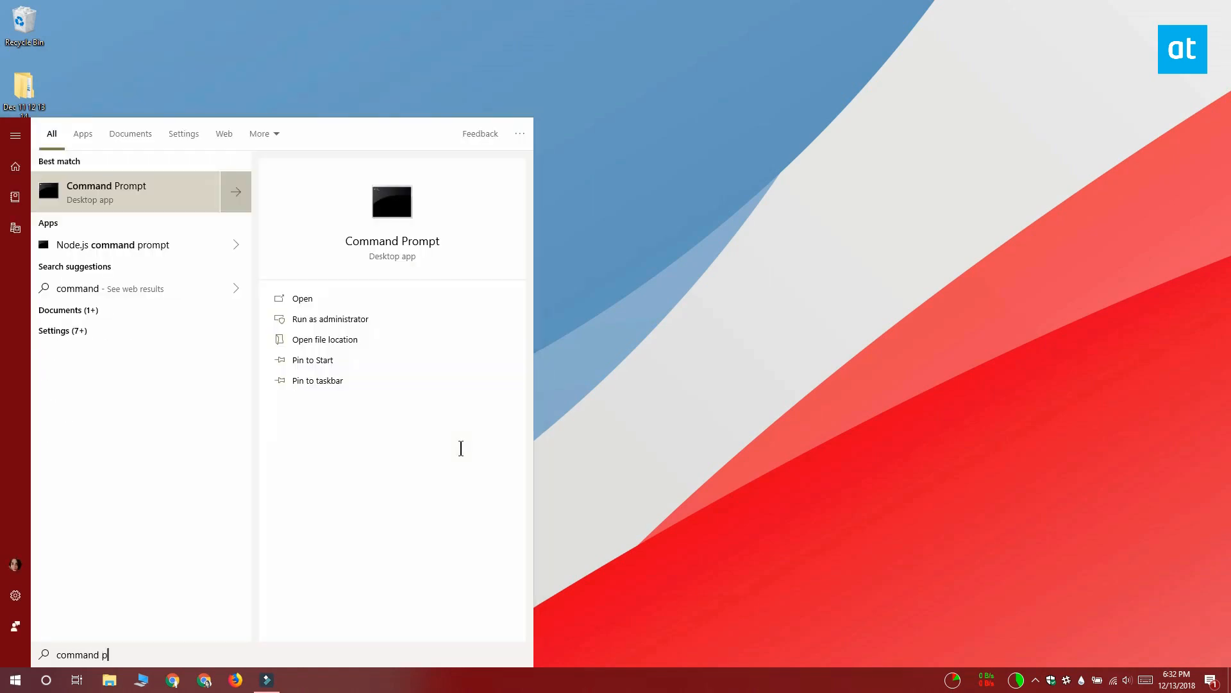
type("rompt")
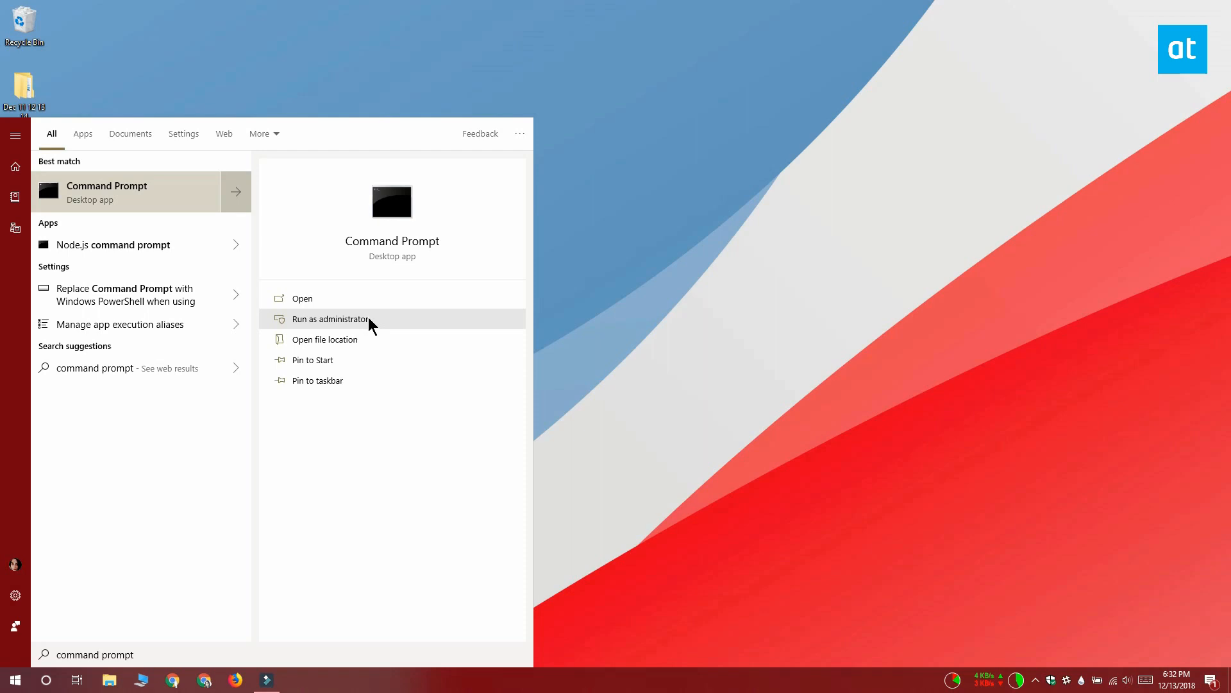
- Run DiskPart in an administrator Command Prompt and list disks, showing Disk 0 online at 223 GB
left_click(325, 319)
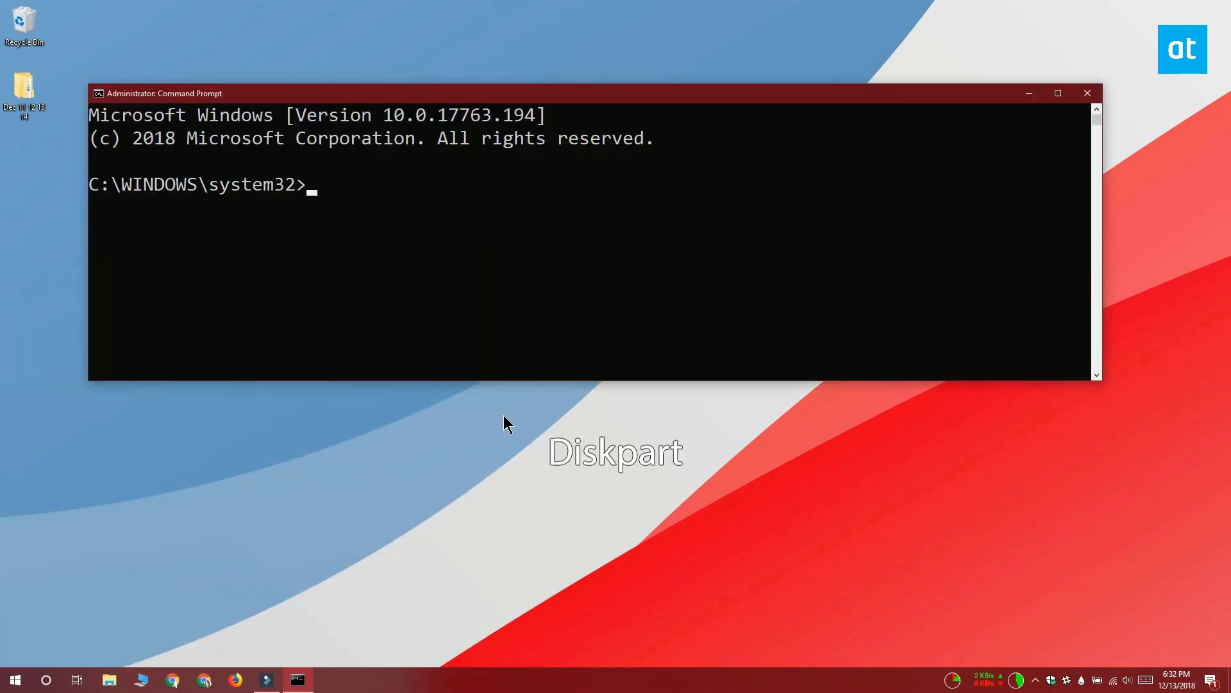
type("Diskpar")
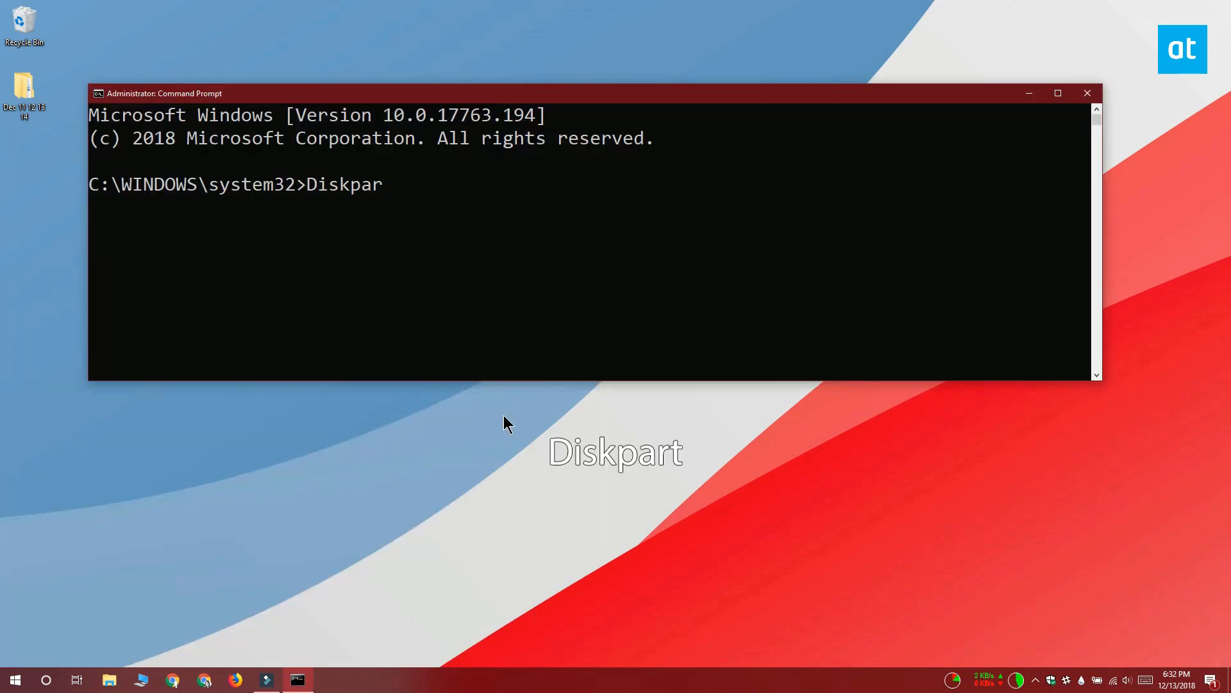
type("t")
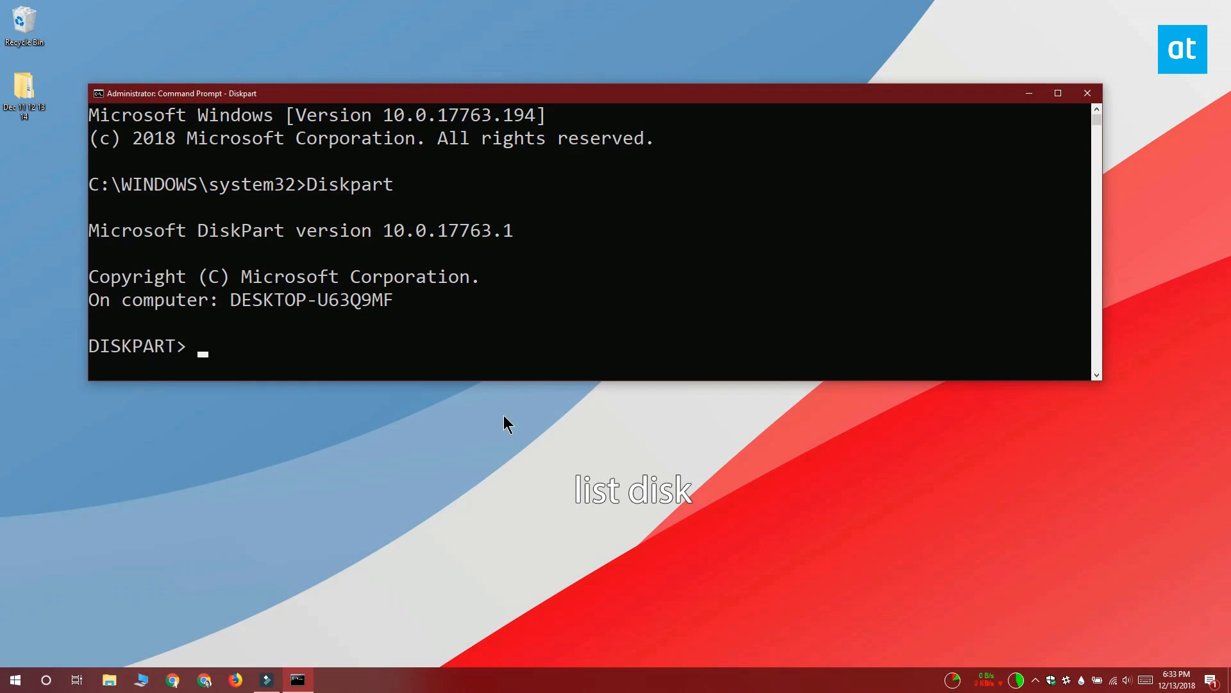
type("list dis")
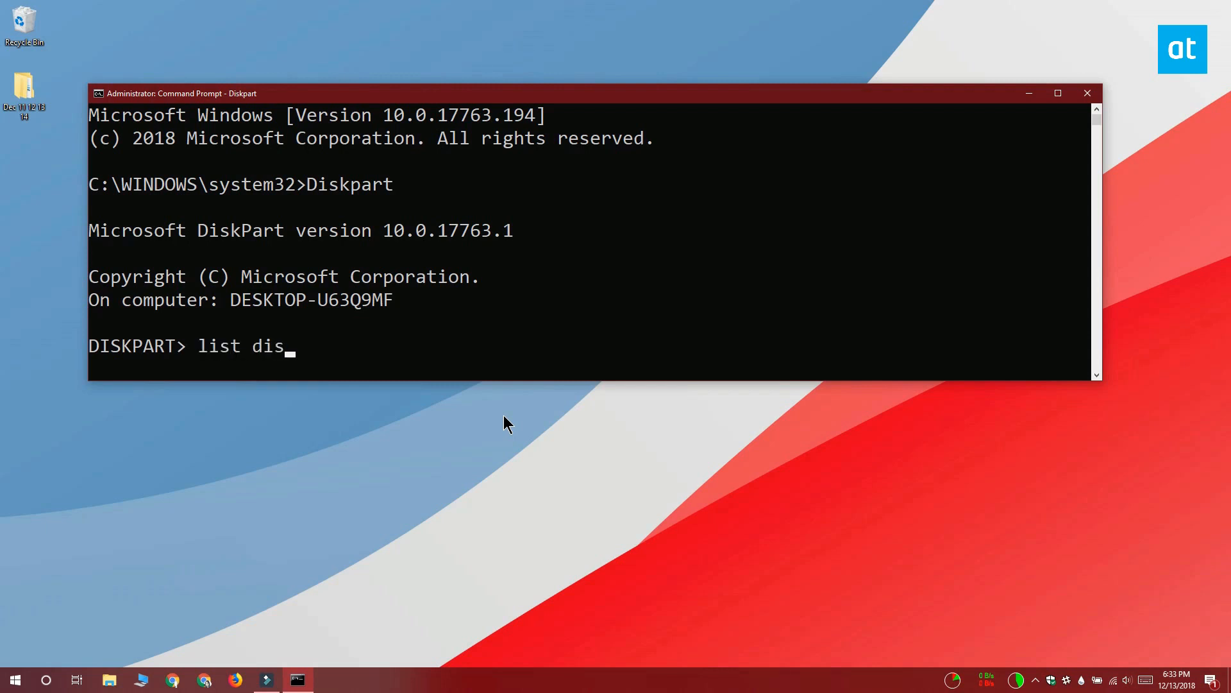
type("k")
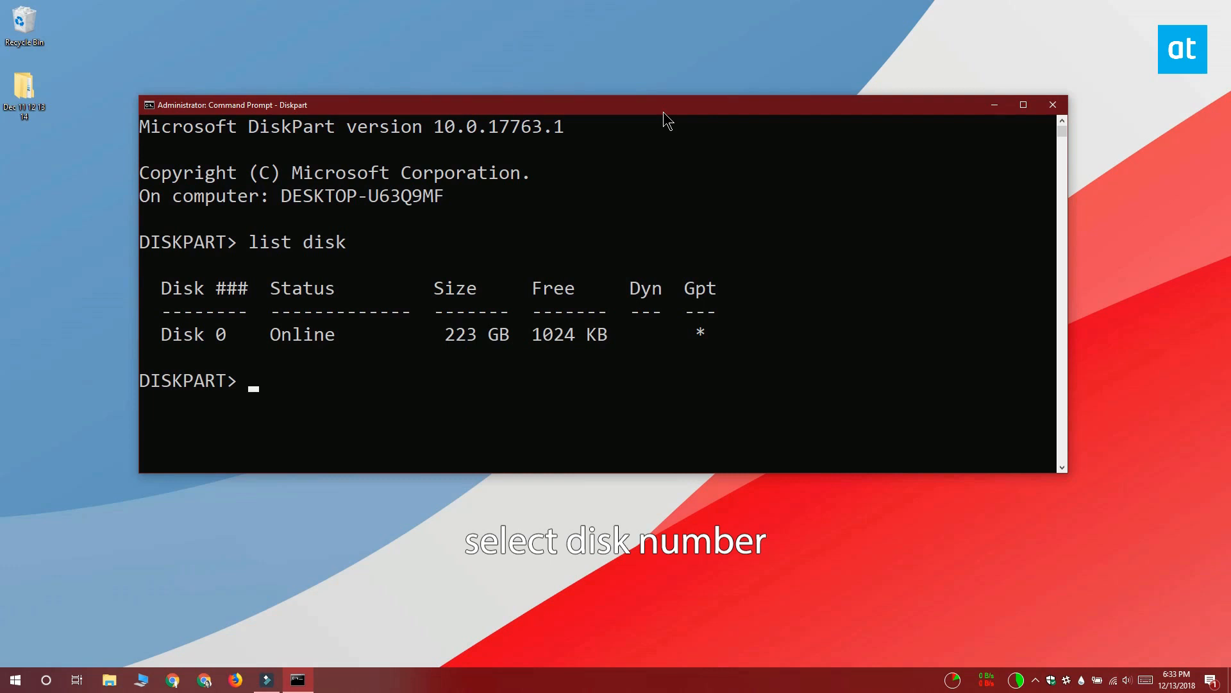
- Select Disk 0 in DiskPart and retrieve its unique disk ID with 'uniqueid disk'
type("select d")
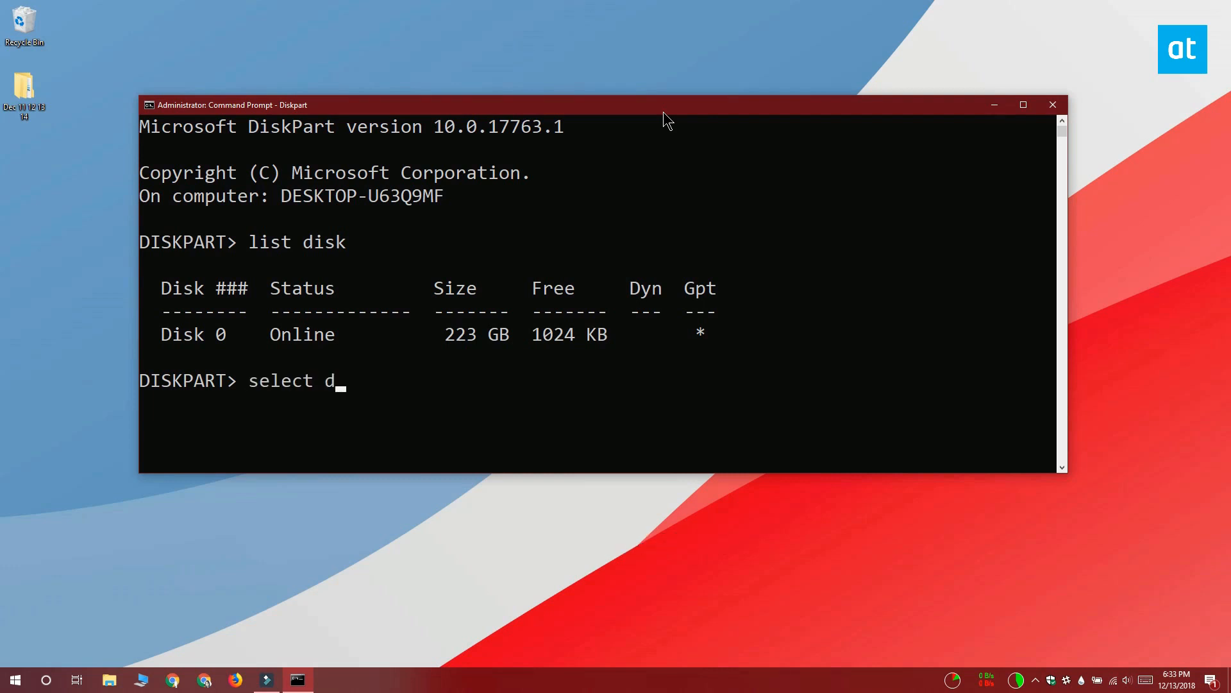
type("isk 0")
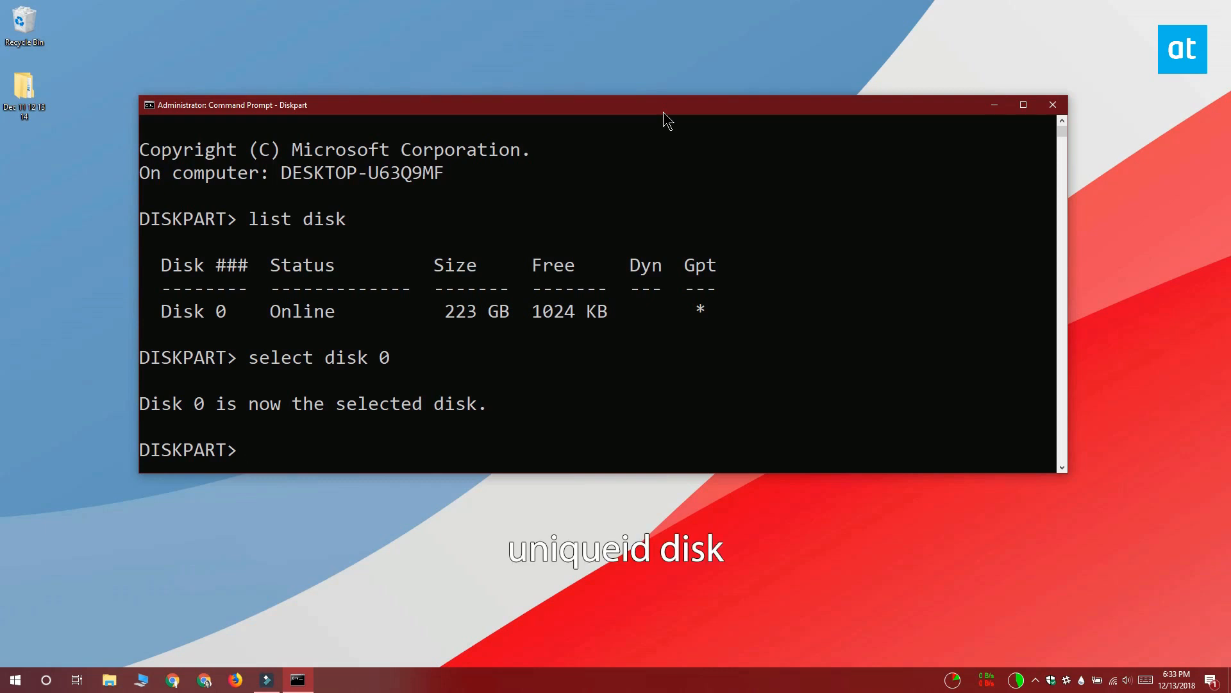
type("uniquei")
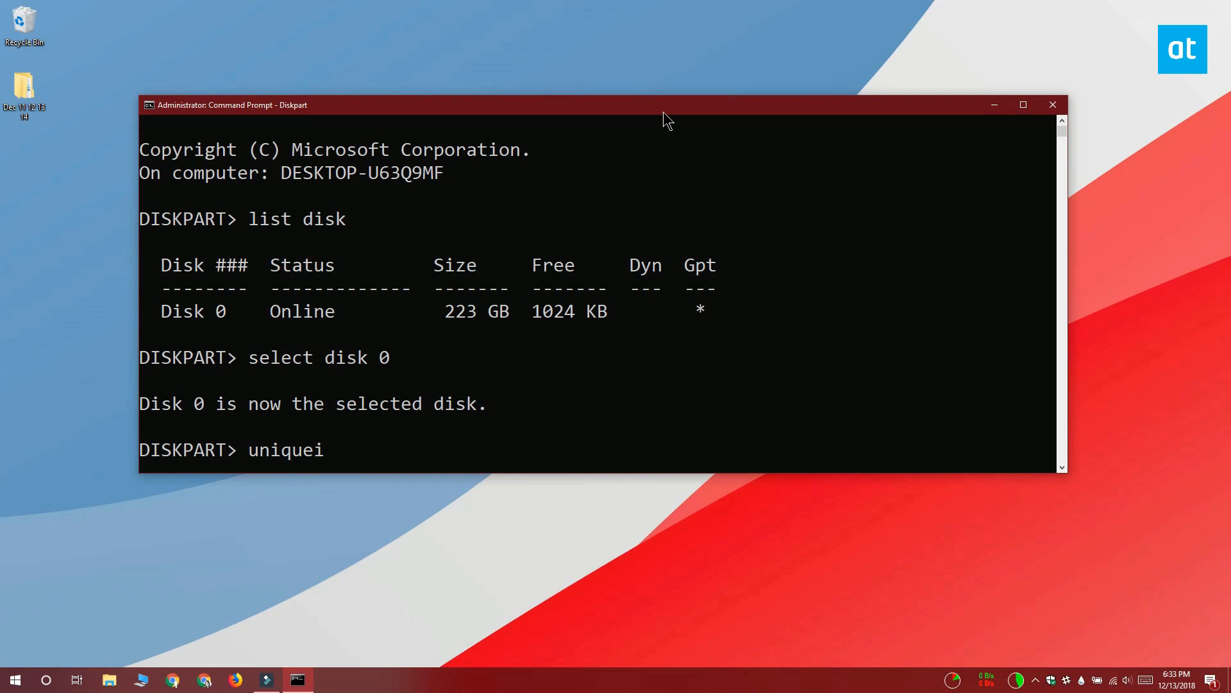
type("d d")
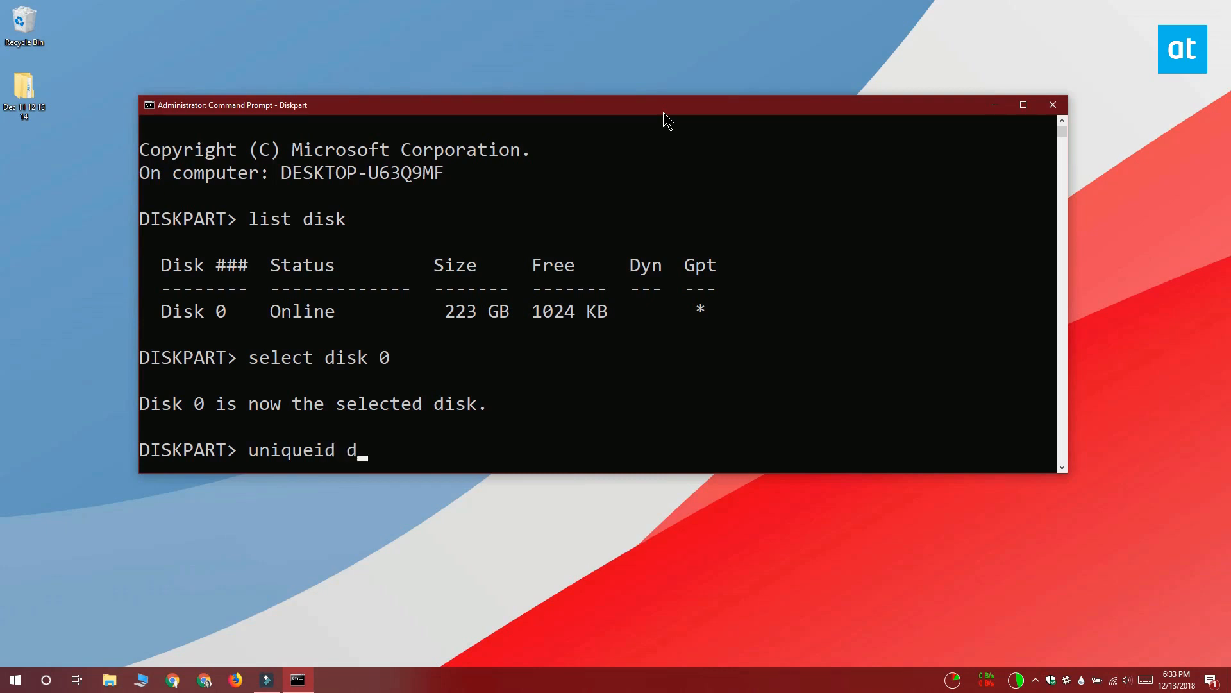
type("isk")
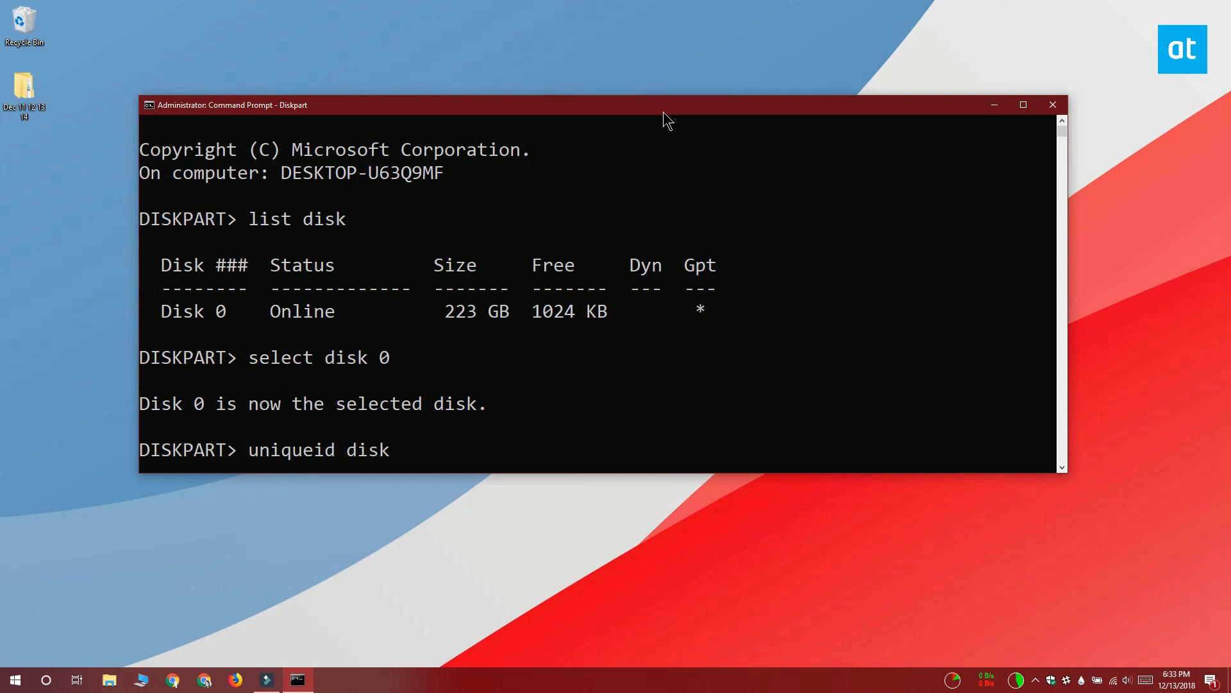
key("Return")
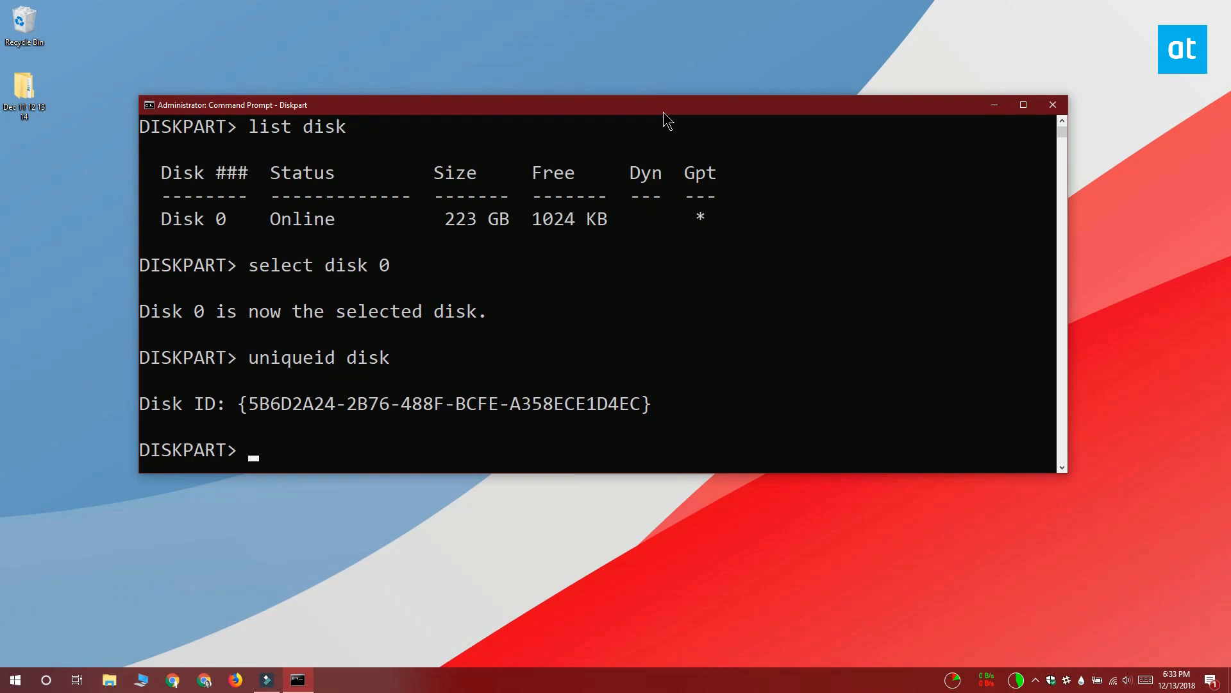
mouse_move(827, 240)
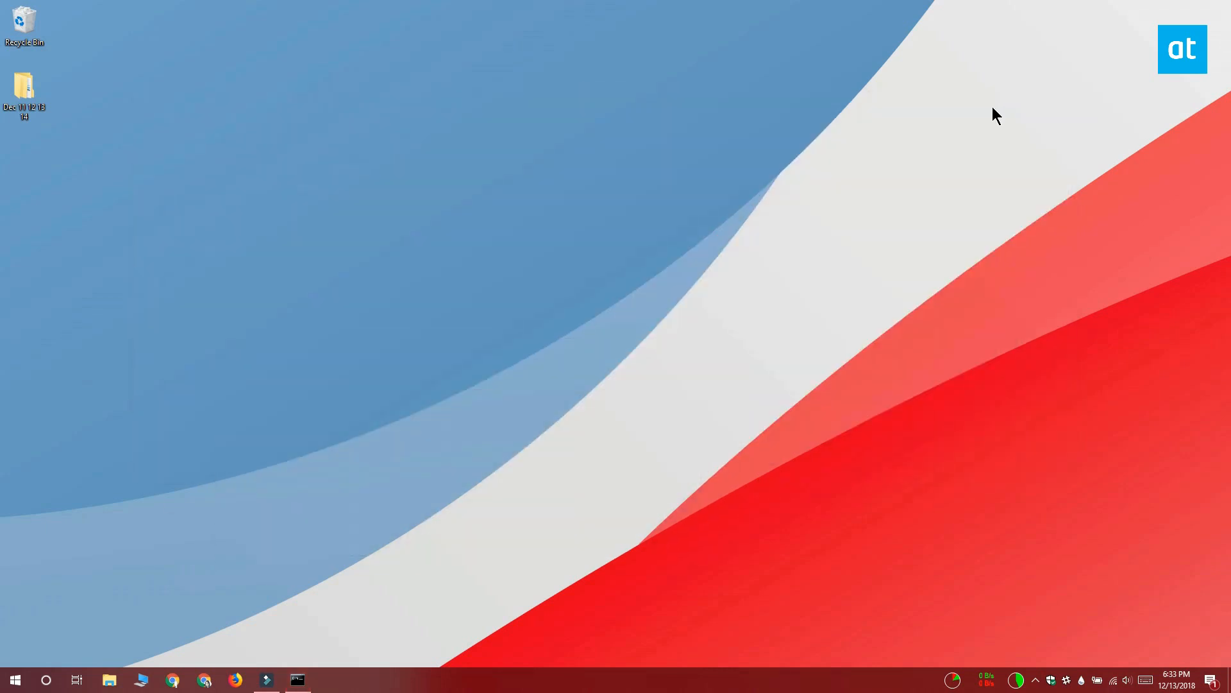
- Launch Windows PowerShell with administrator rights from a Start search for 'powers'
type("powers")
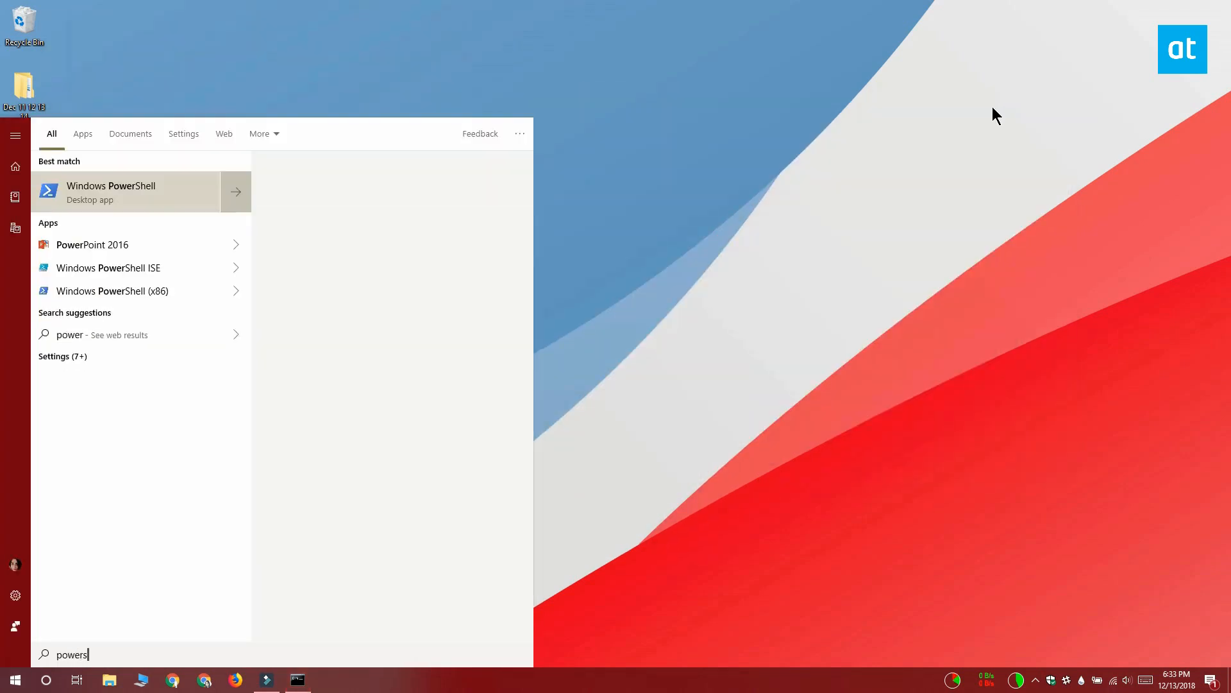
right_click(110, 191)
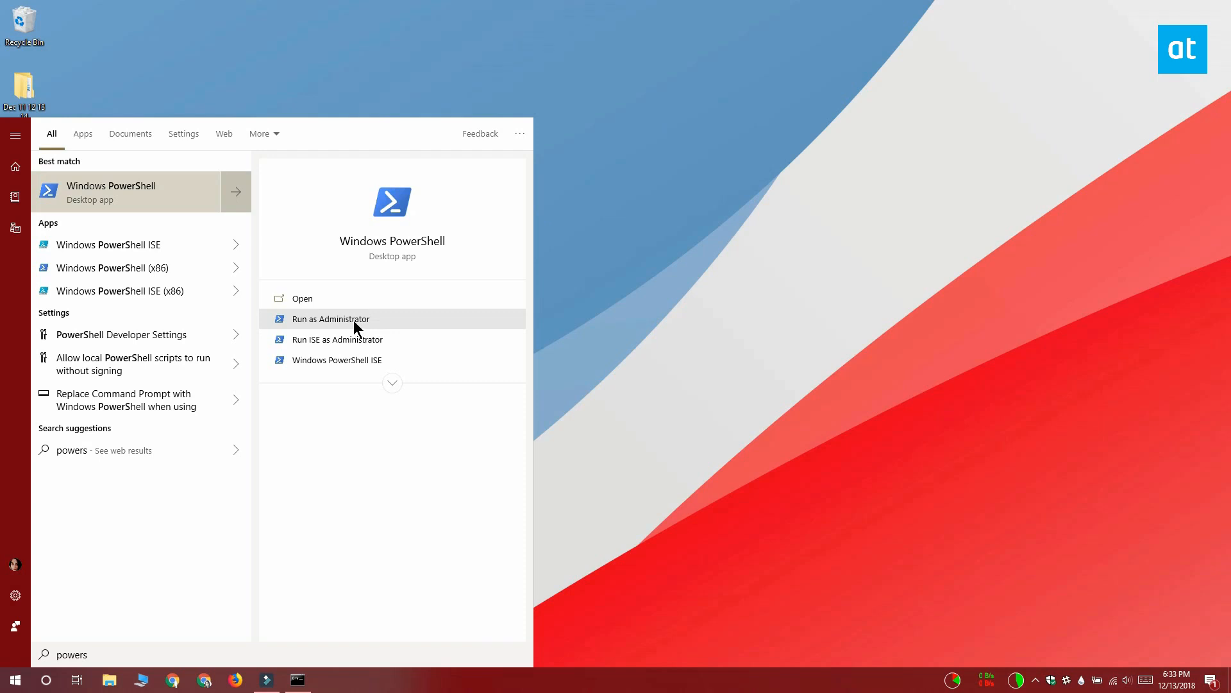
left_click(329, 318)
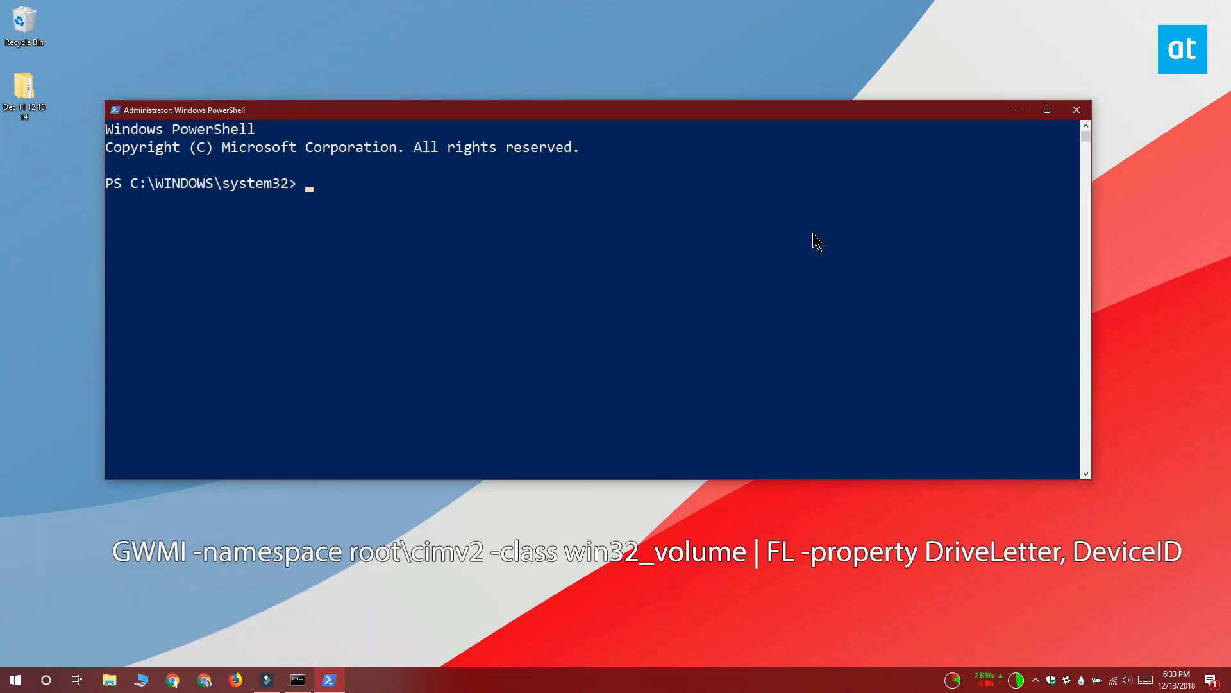
- List every volume's DriveLetter and DeviceID GUID via GWMI win32_volume piped to FL
type("GWMI -namespace root\\cimv2 -class win32_volume | FL -property DriveLetter, DeviceID")
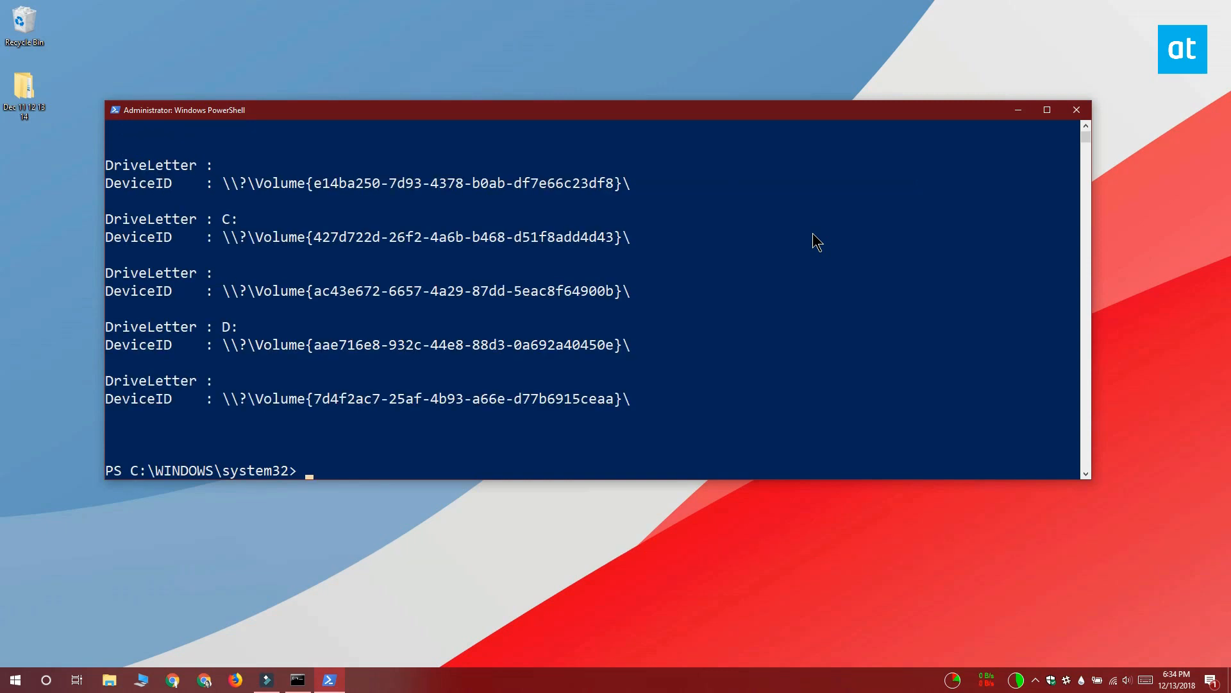
mouse_move(789, 269)
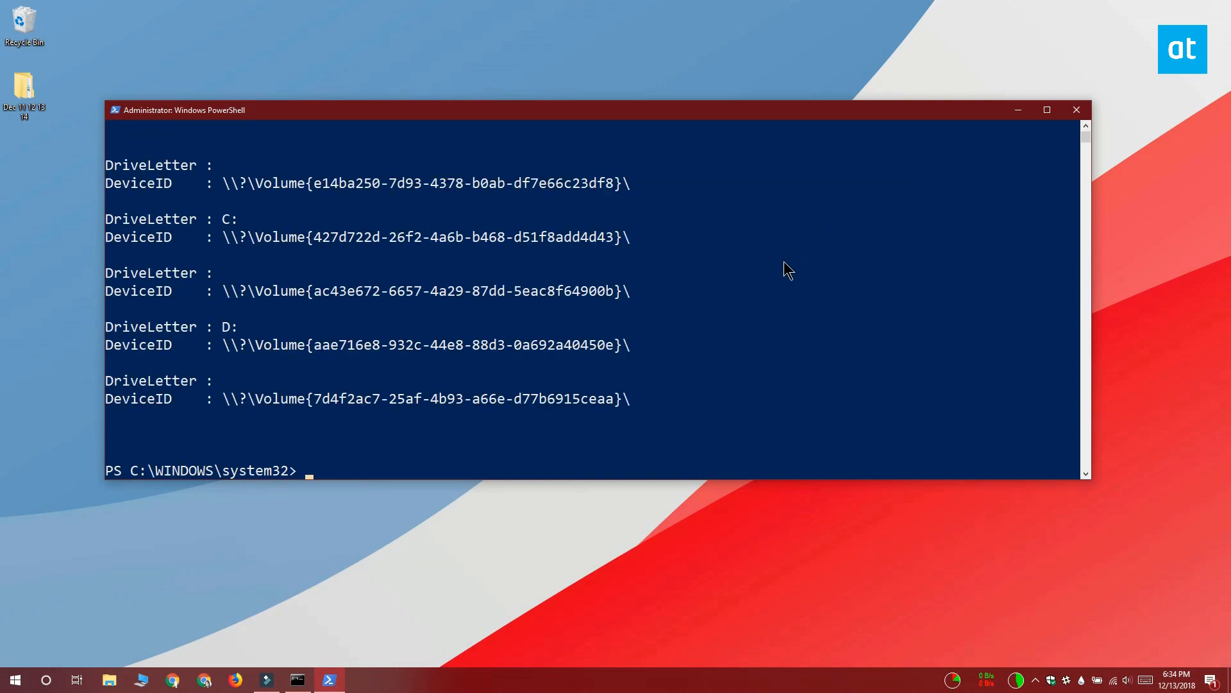